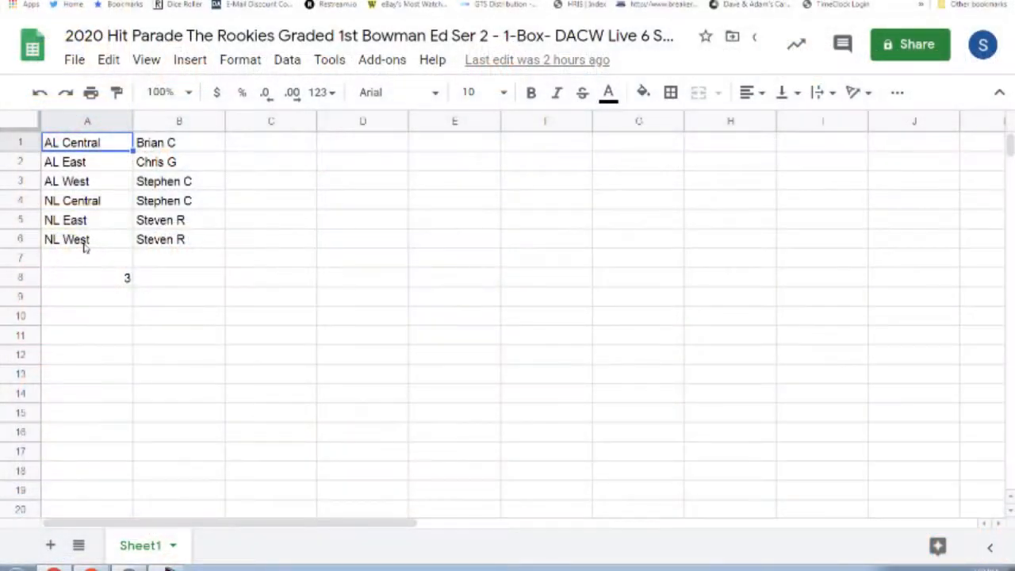
- Select the six division names in A1:A6 for copying
drag(88, 143, 87, 239)
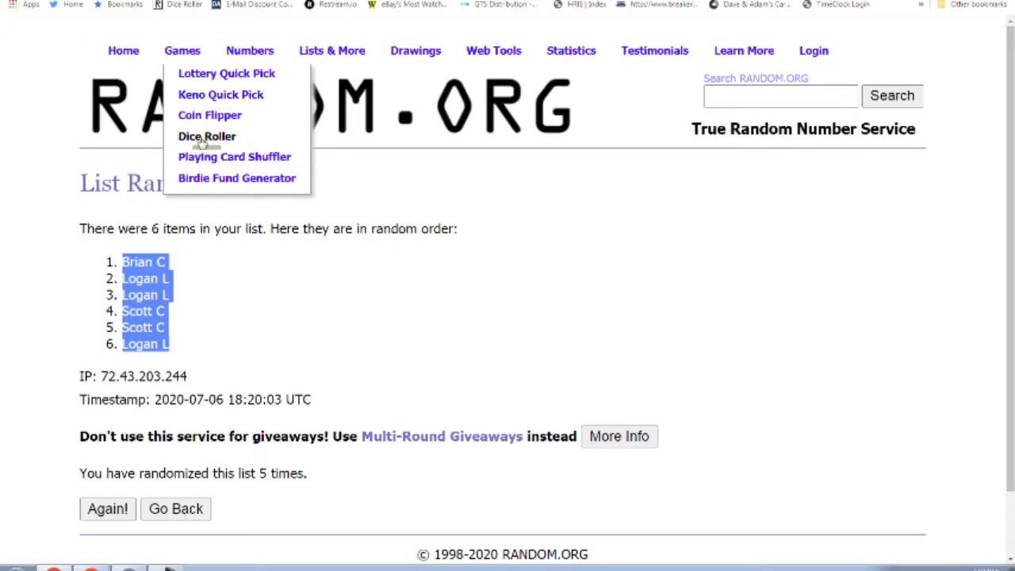
- Roll two dice, then shuffle the six divisions twice in the List Randomizer
click(207, 136)
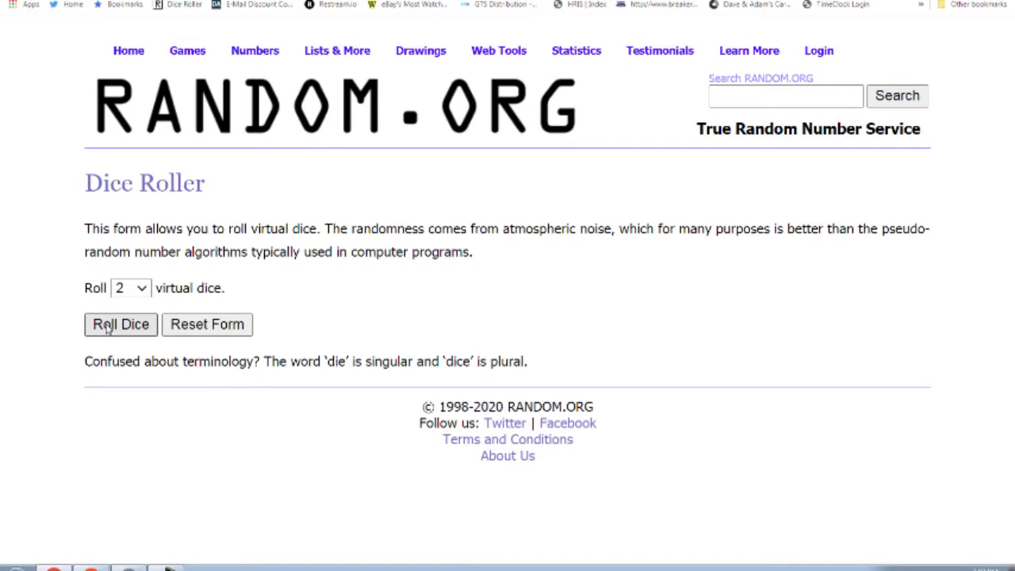
click(120, 324)
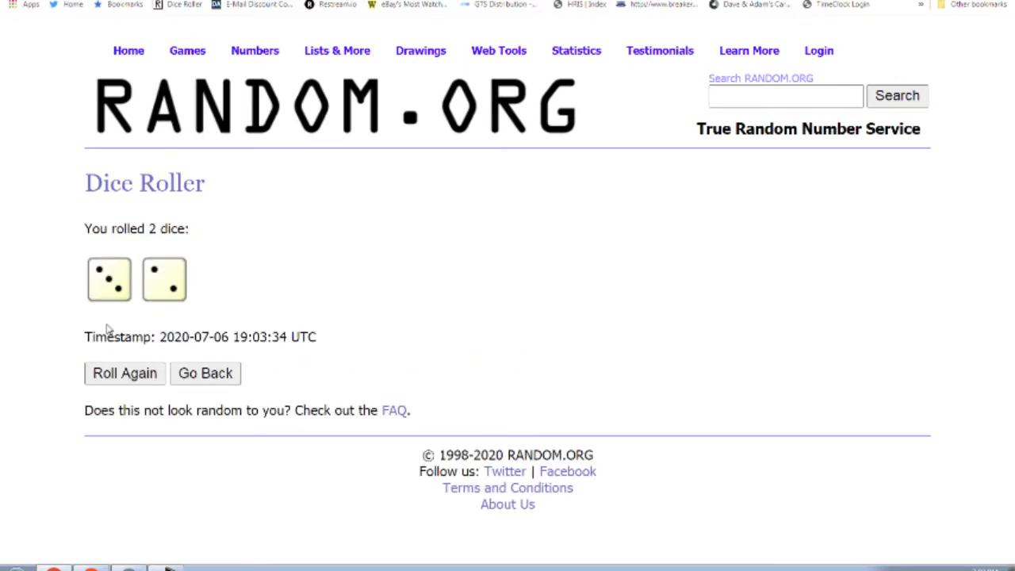
click(337, 50)
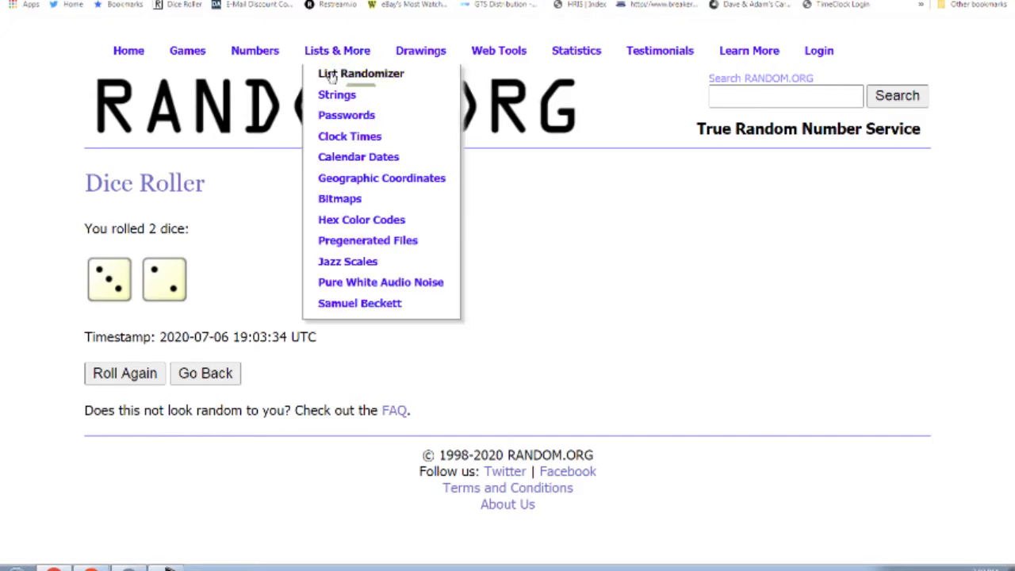
click(361, 73)
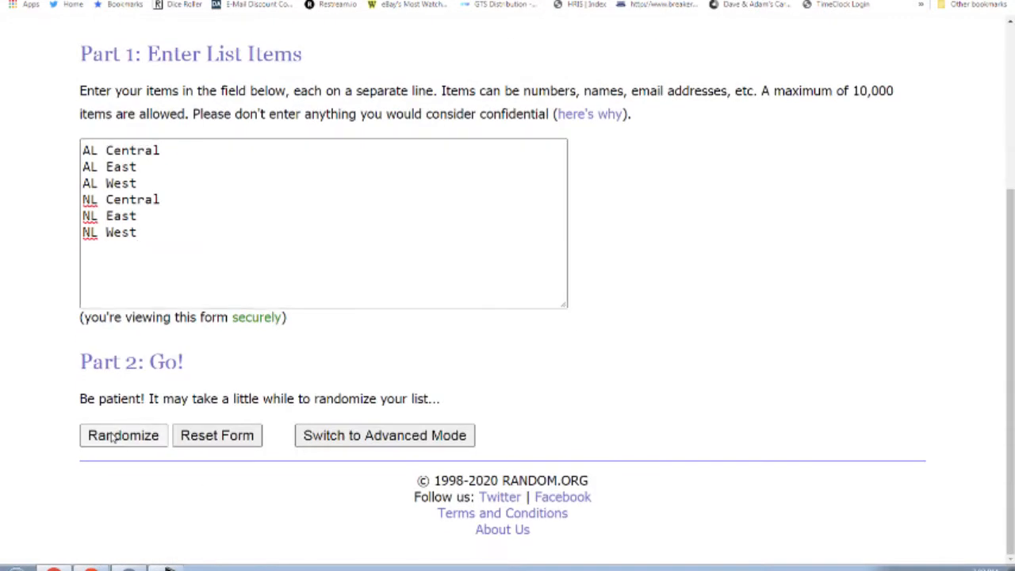
click(122, 434)
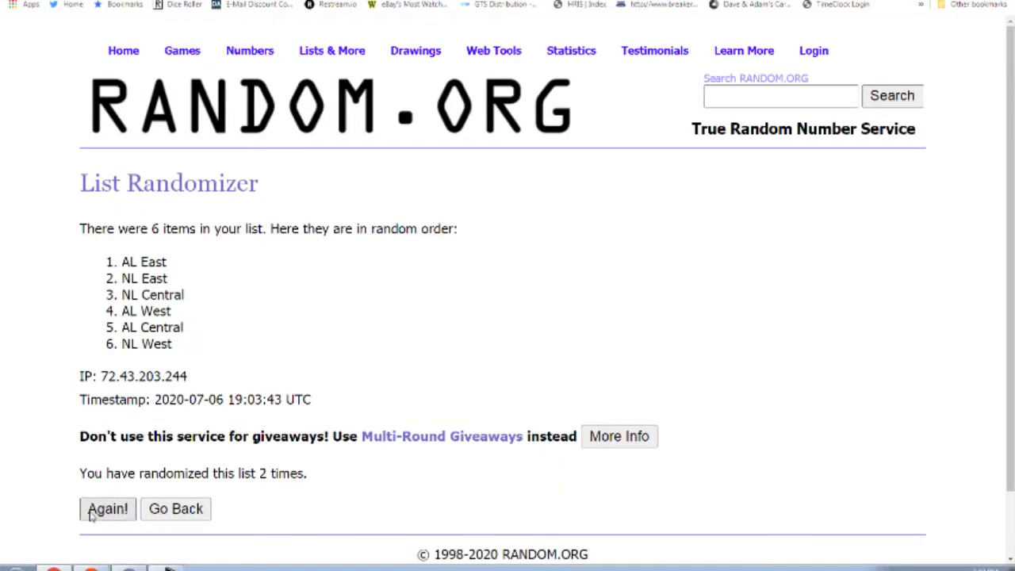
click(108, 509)
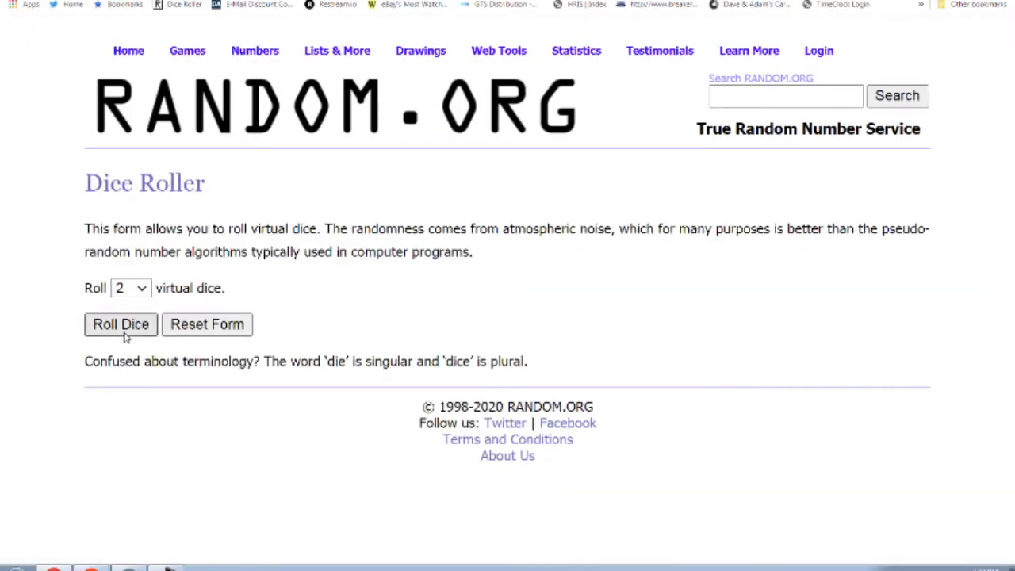
- Roll the dice, then shuffle the six player names repeatedly in the List Randomizer
click(121, 324)
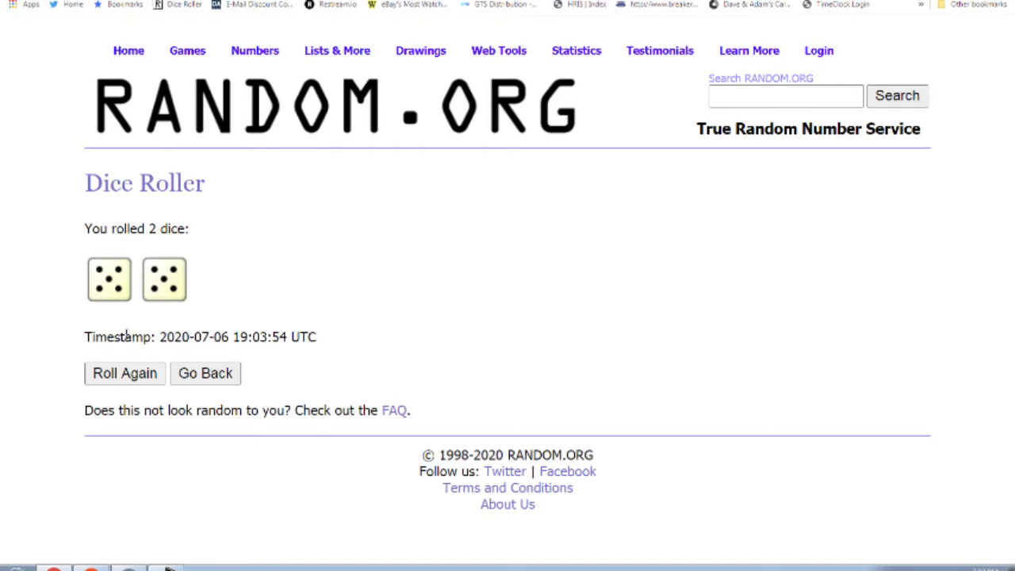
click(336, 50)
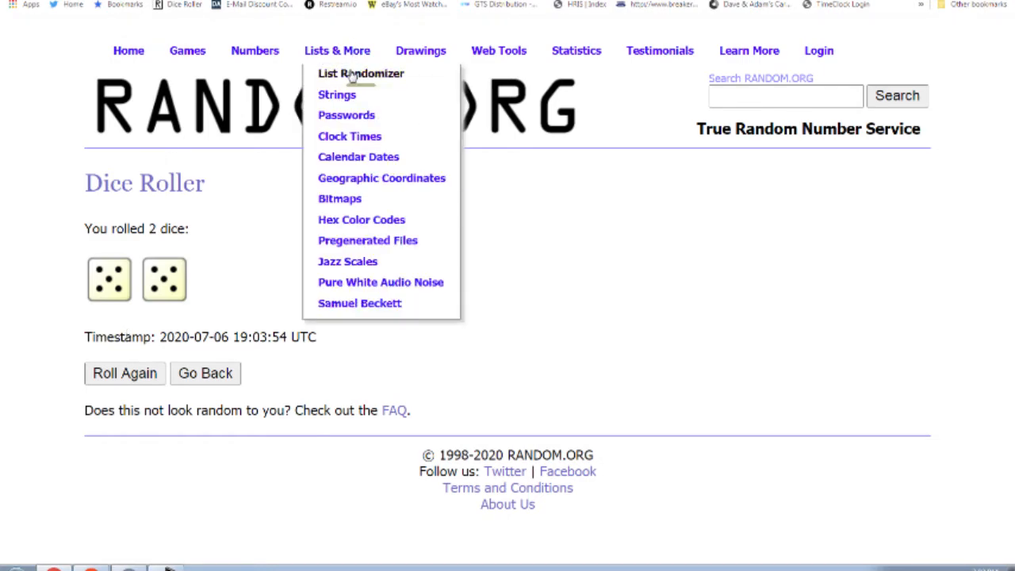
click(361, 73)
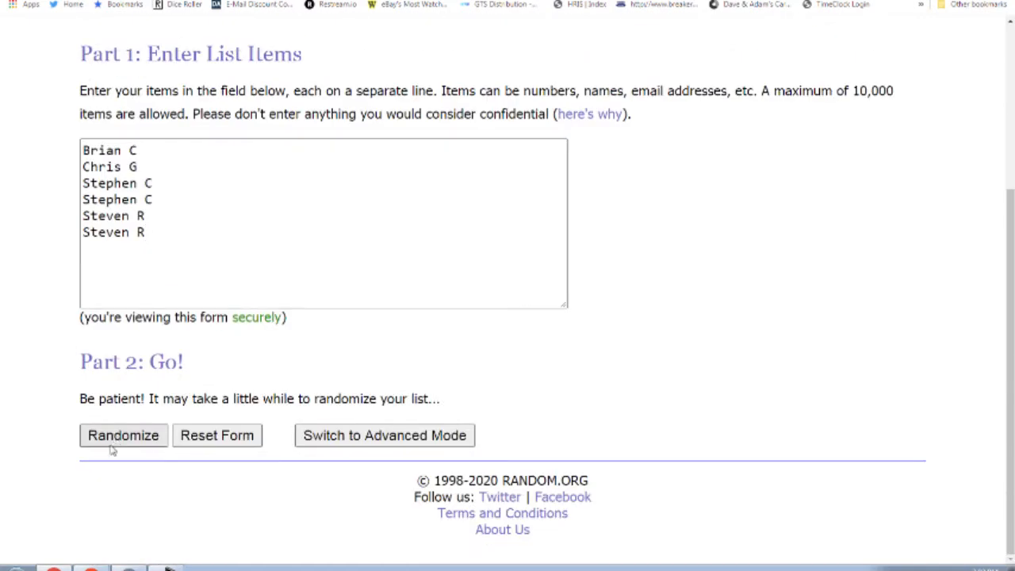
click(123, 435)
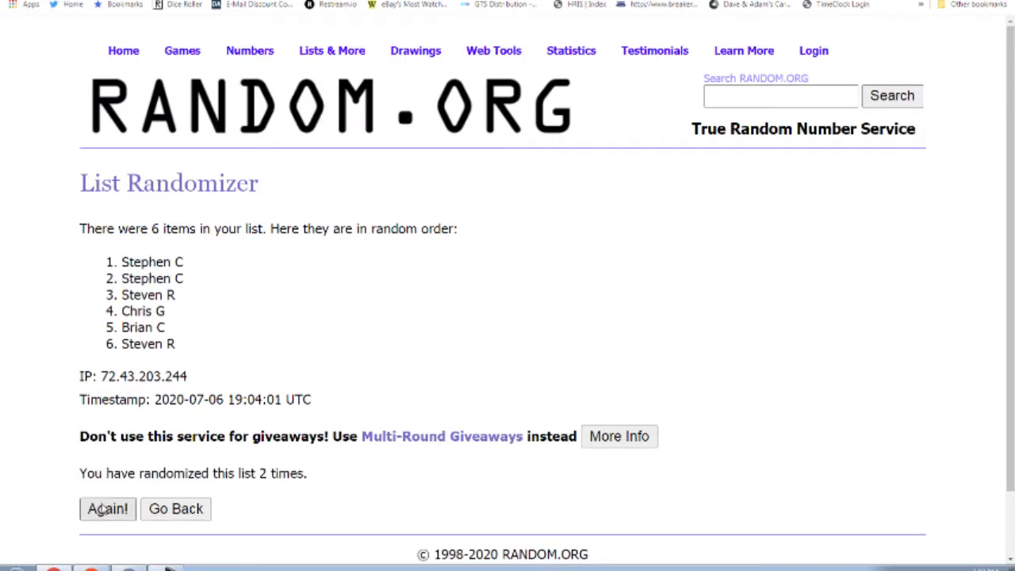
click(107, 509)
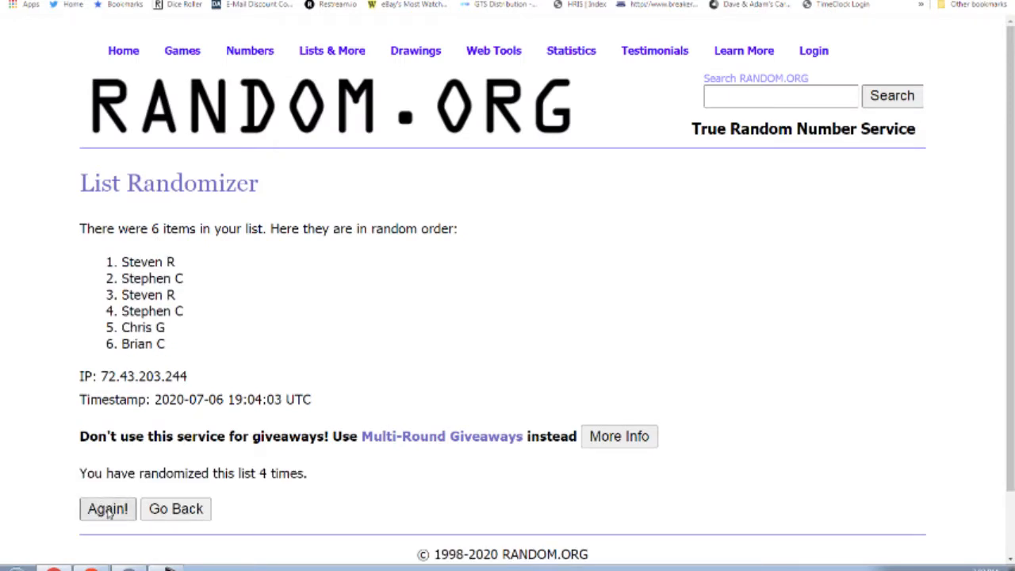
click(107, 509)
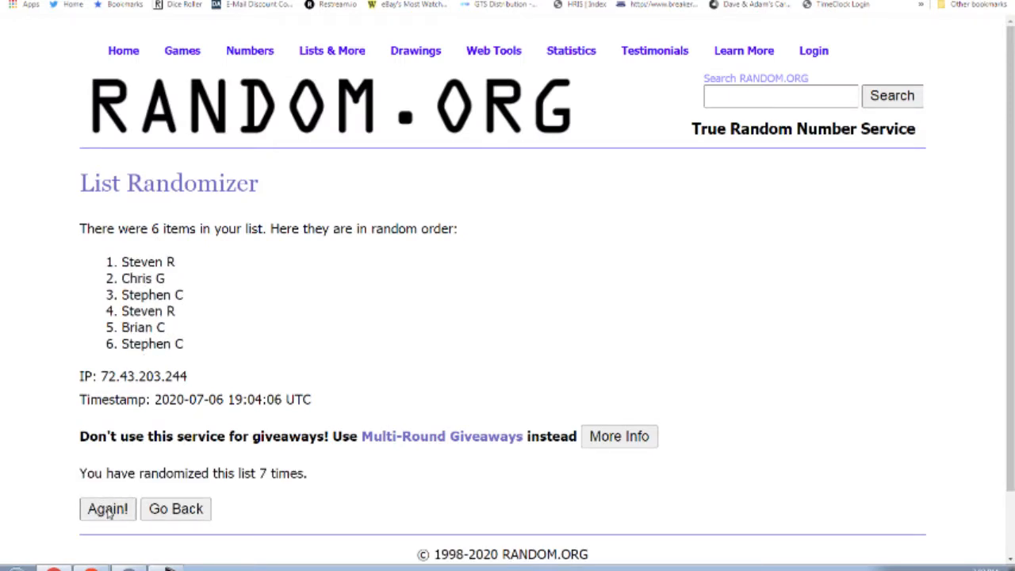
click(107, 508)
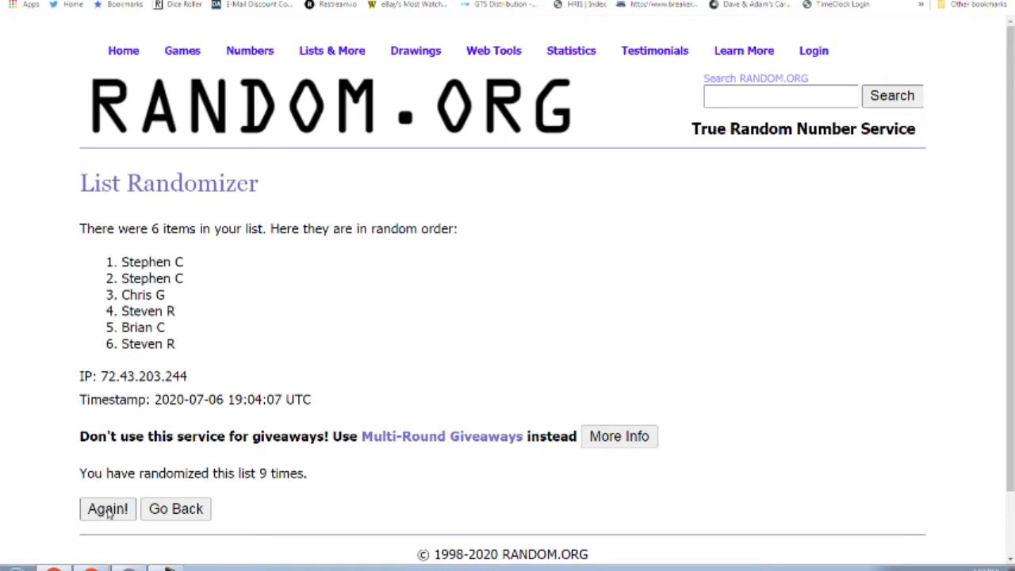
click(107, 509)
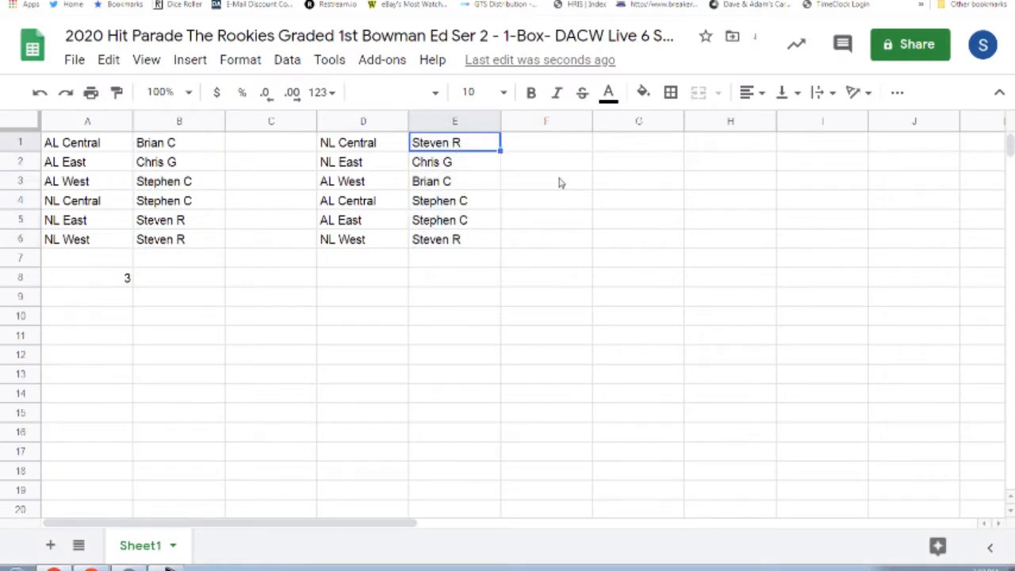
click(455, 181)
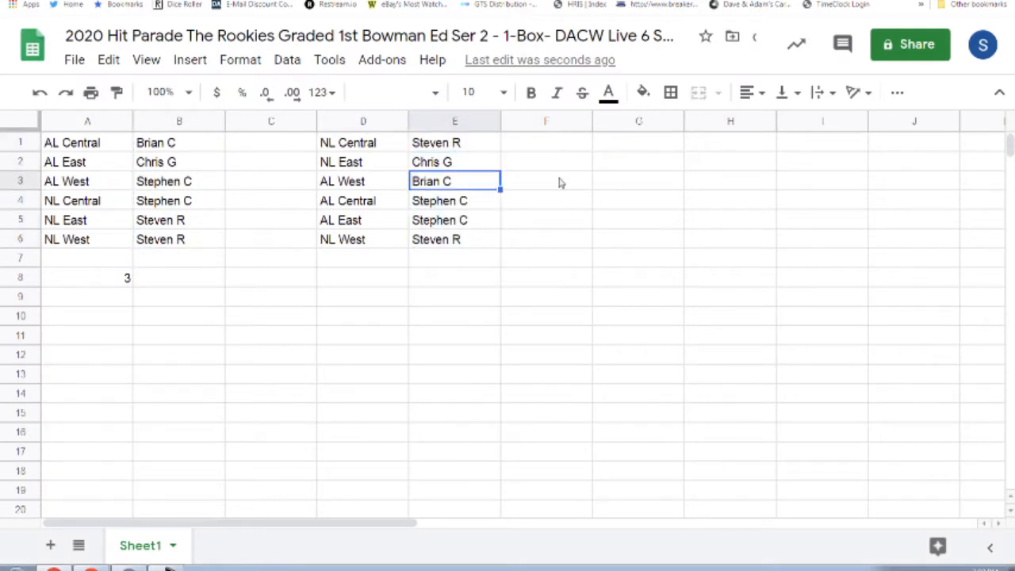
click(454, 219)
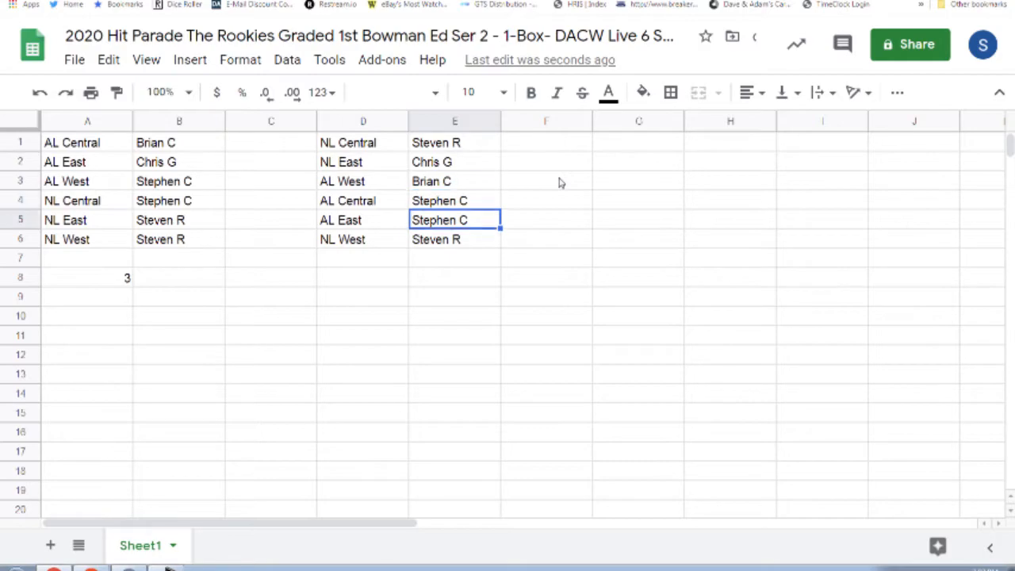
click(455, 239)
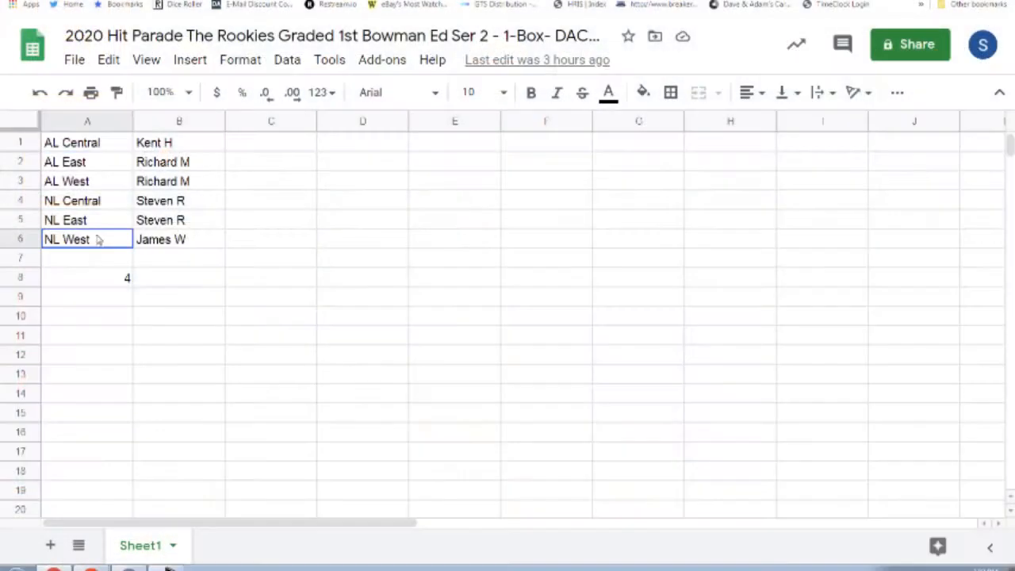
- Select the next break's six division names in A1:A6
drag(87, 143, 87, 239)
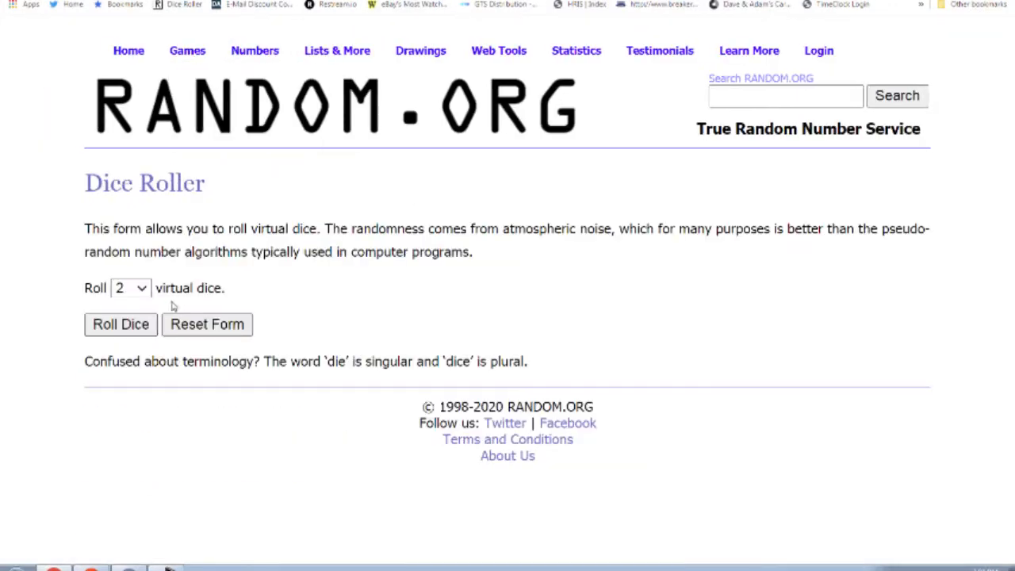
- Shuffle the next break's six divisions several times in the List Randomizer
click(120, 324)
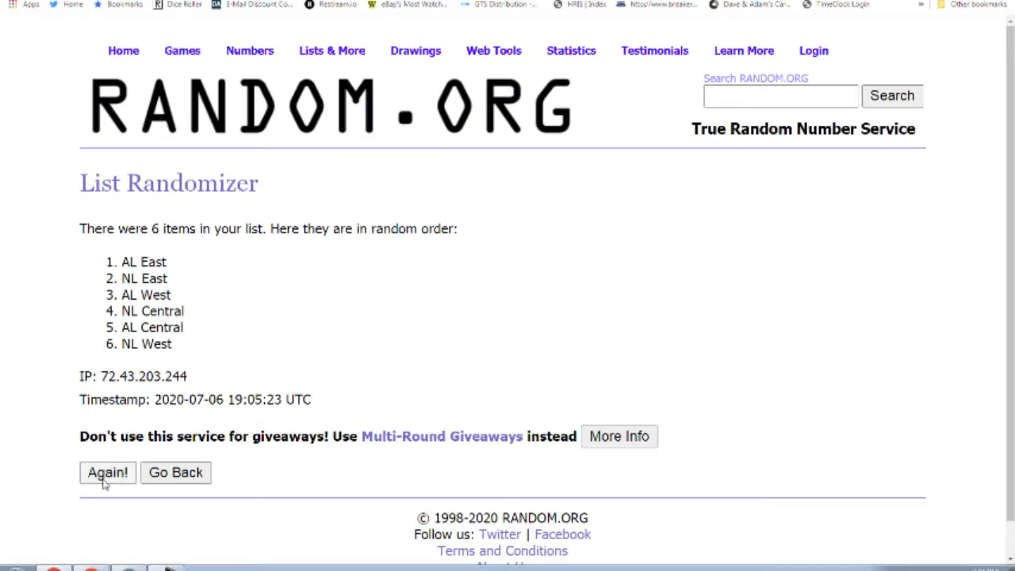
click(107, 472)
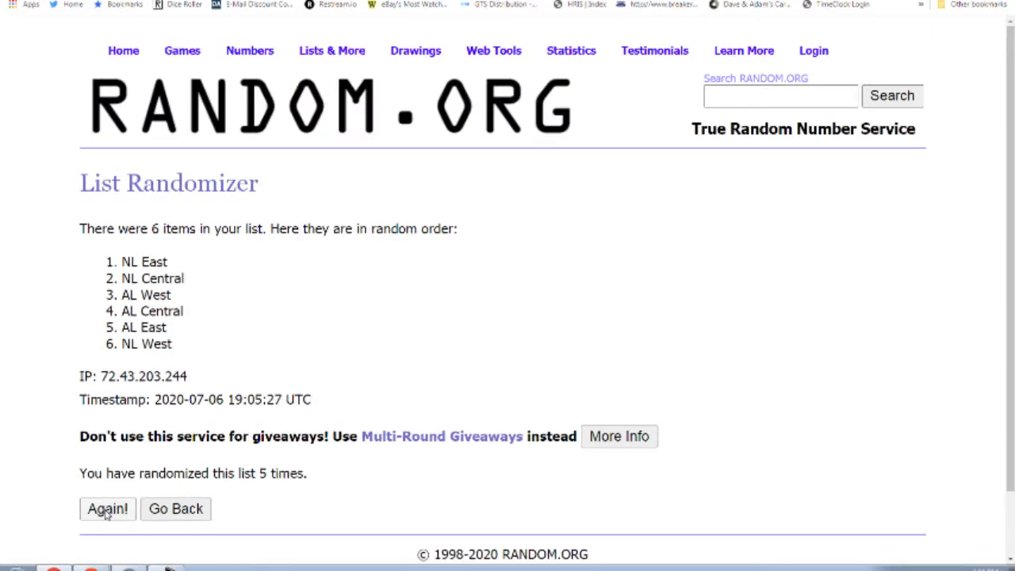
click(107, 509)
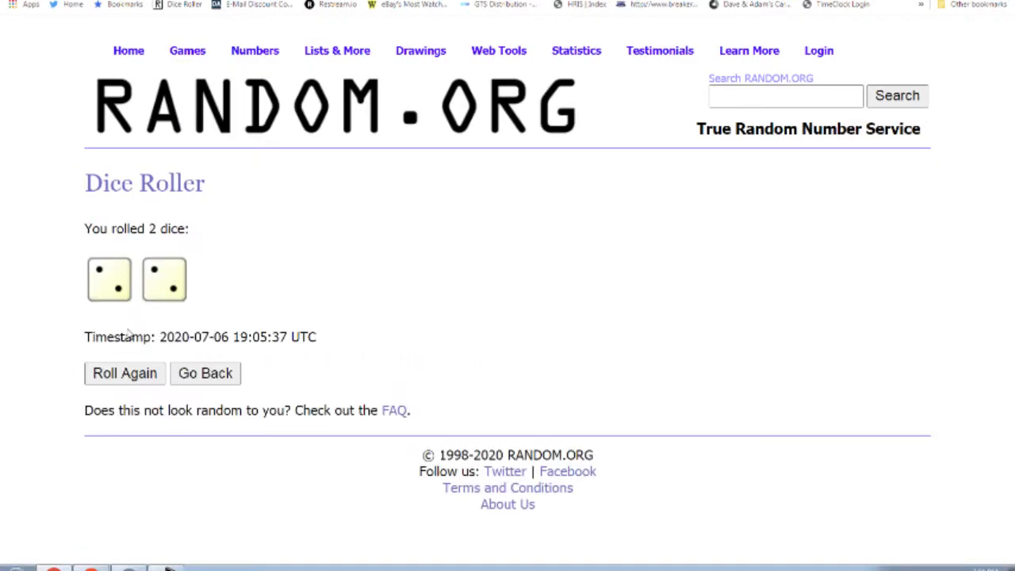
mouse_move(340, 95)
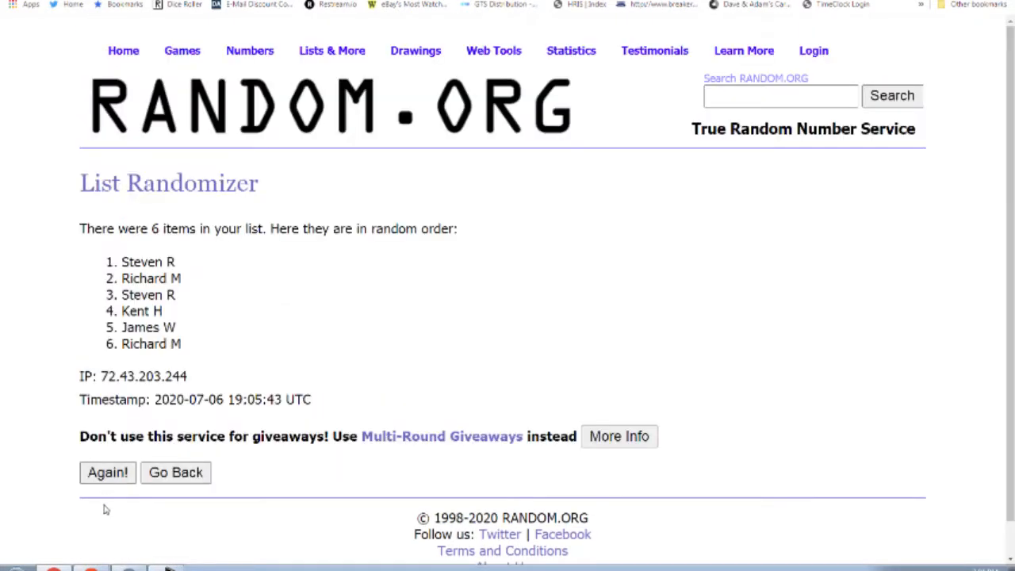
- Randomize the six break names in the List Randomizer
click(107, 472)
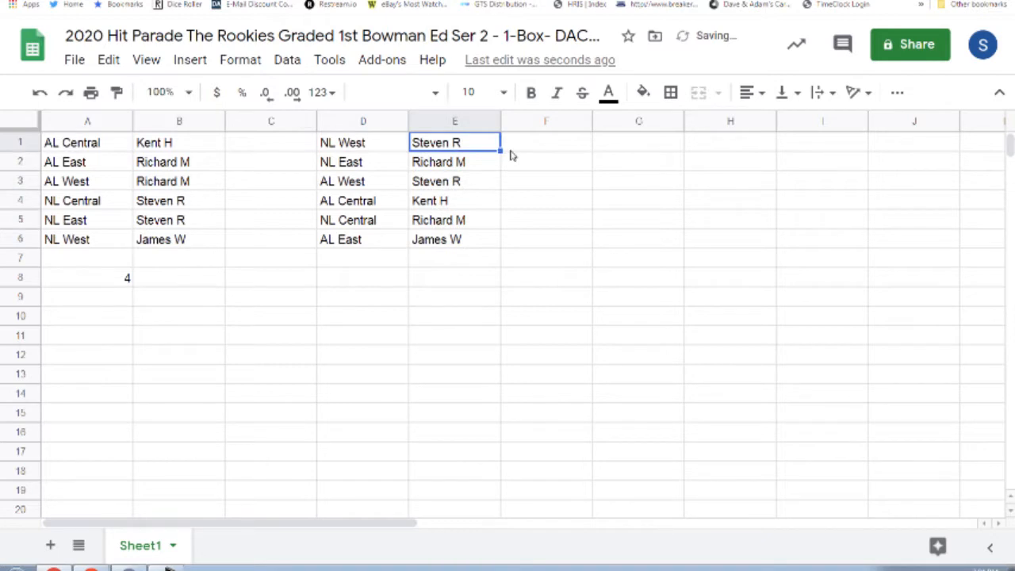
click(455, 180)
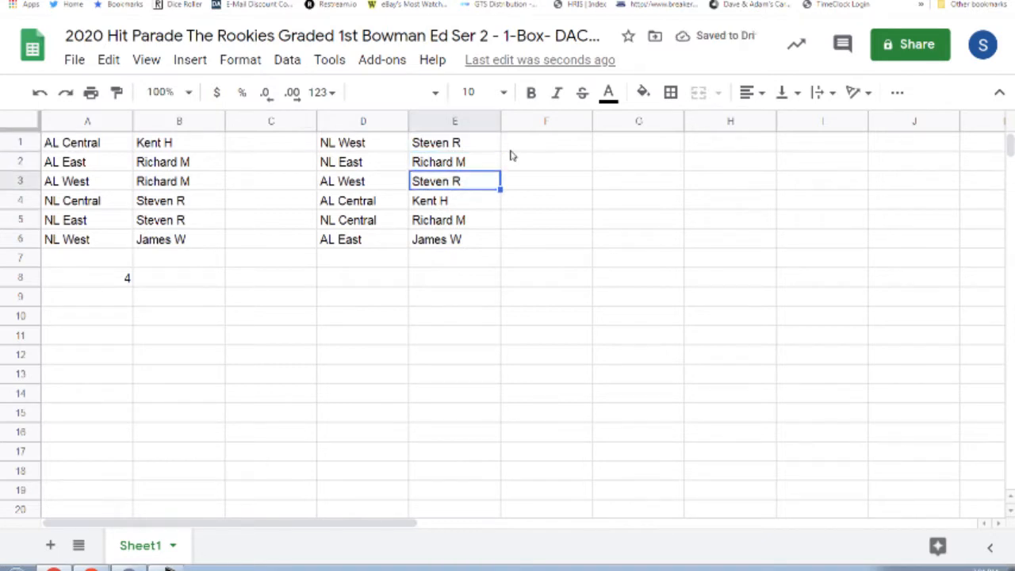
click(455, 200)
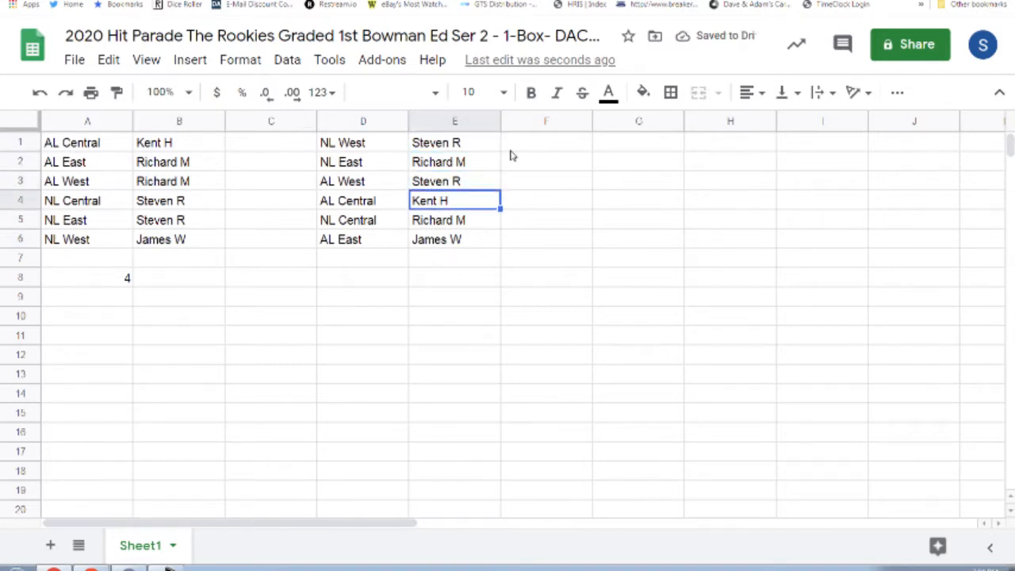
click(454, 239)
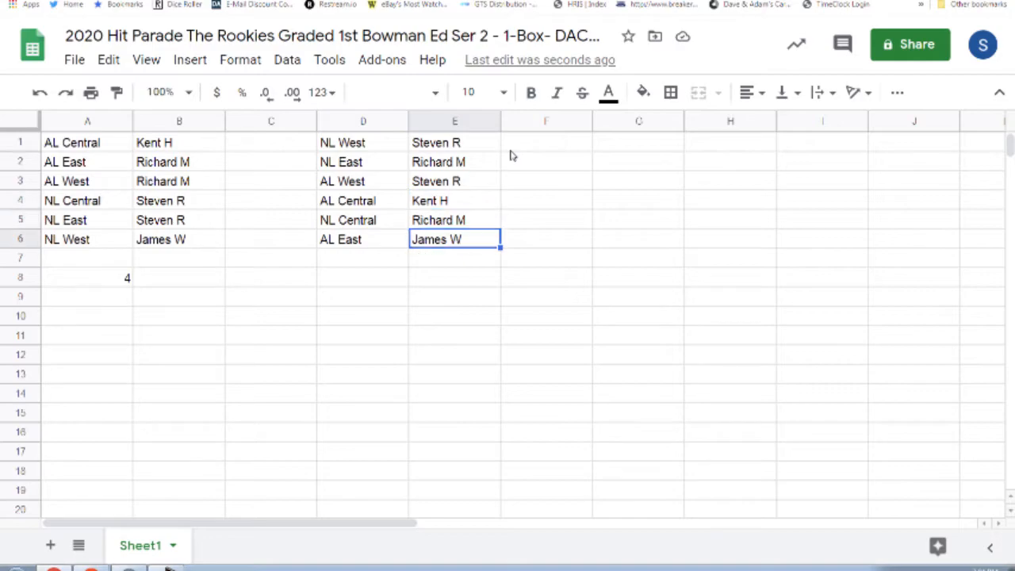
mouse_move(512, 155)
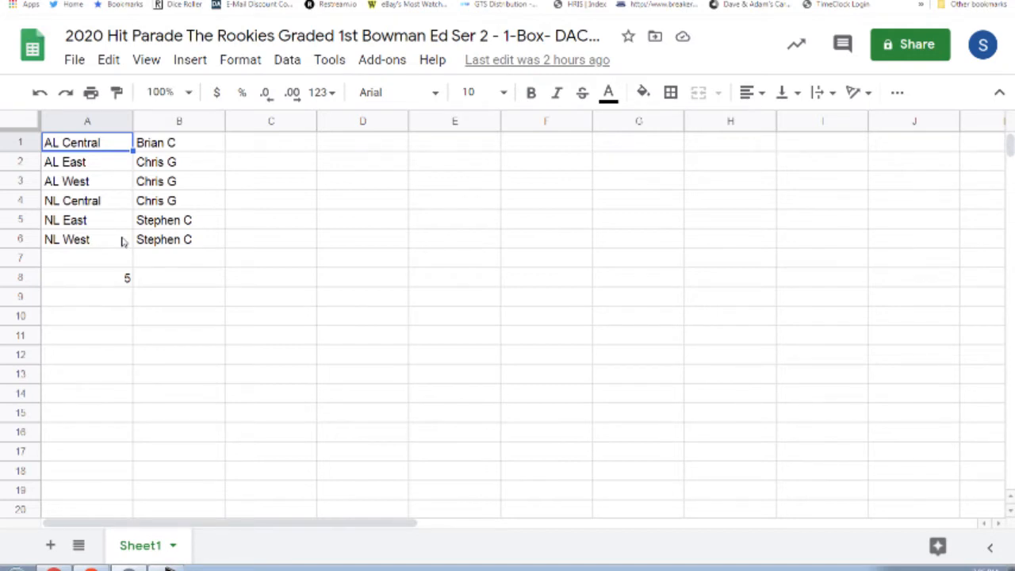
- Select break 5's six divisions in column A
drag(71, 142, 71, 238)
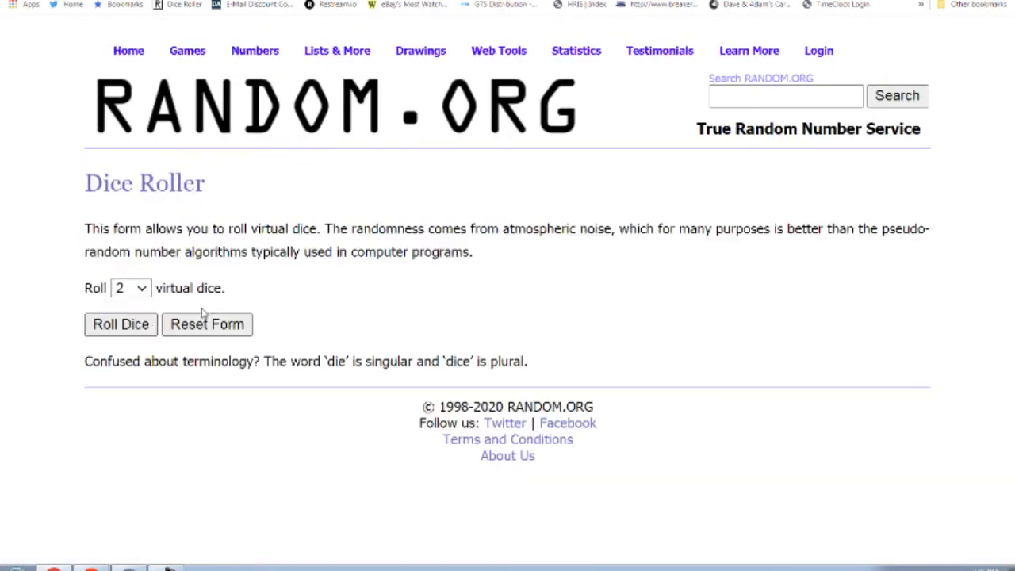
- Shuffle break 5's divisions until NL East leads and AL West is last, then select the result
click(120, 323)
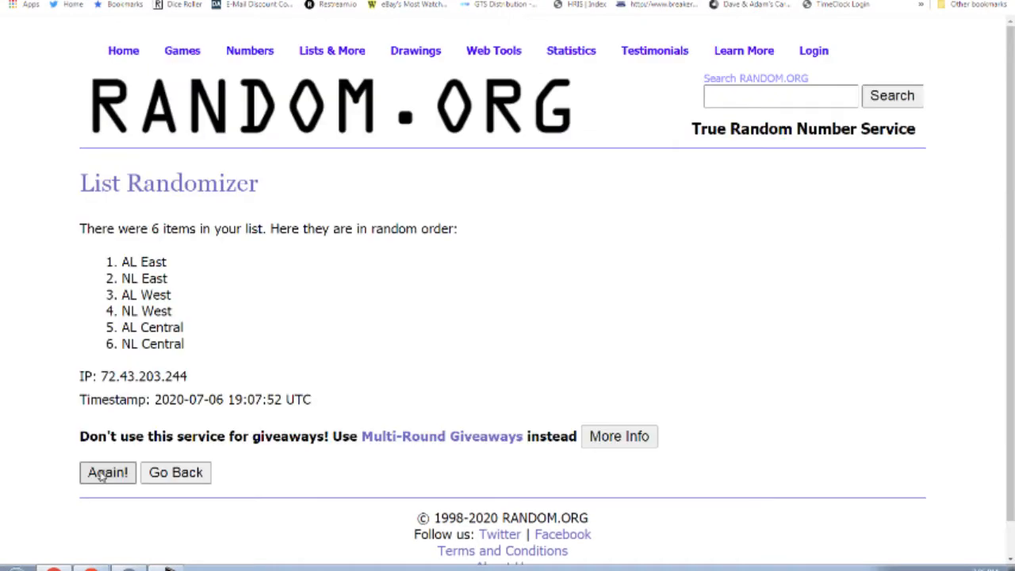
click(107, 472)
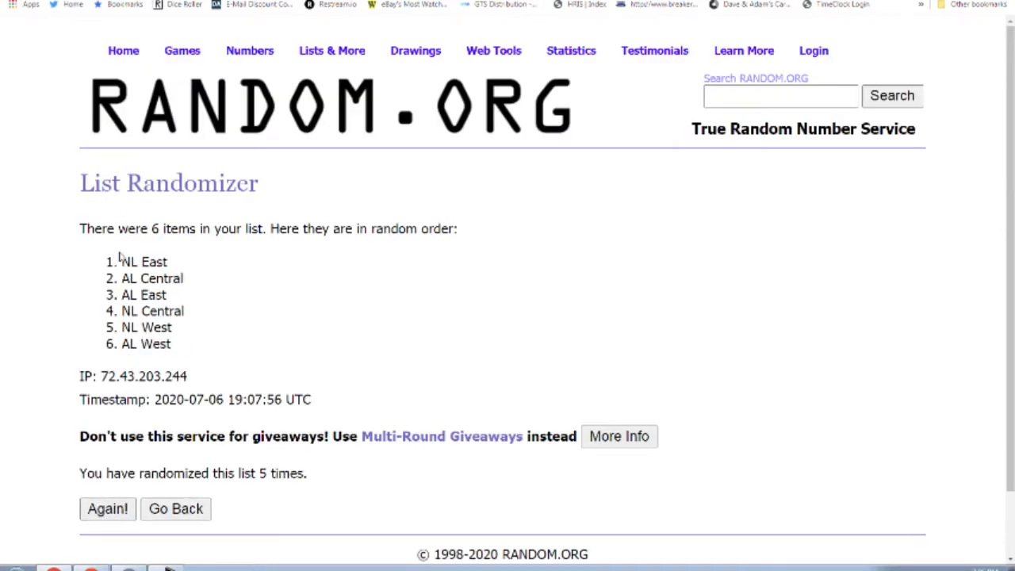
drag(121, 262, 151, 311)
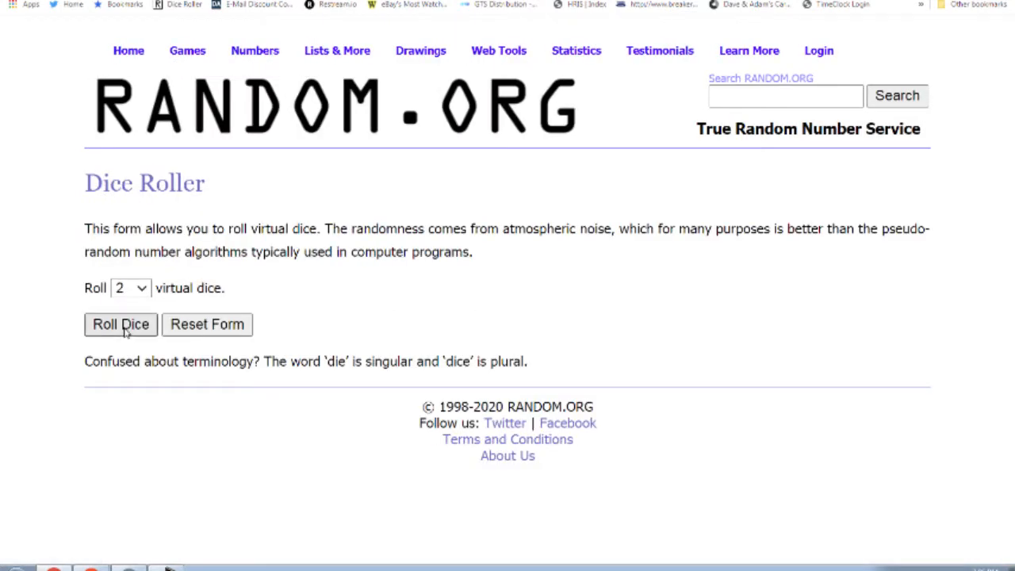
- Roll a nine on two dice, shuffle the six names repeatedly, and select the final order
click(121, 324)
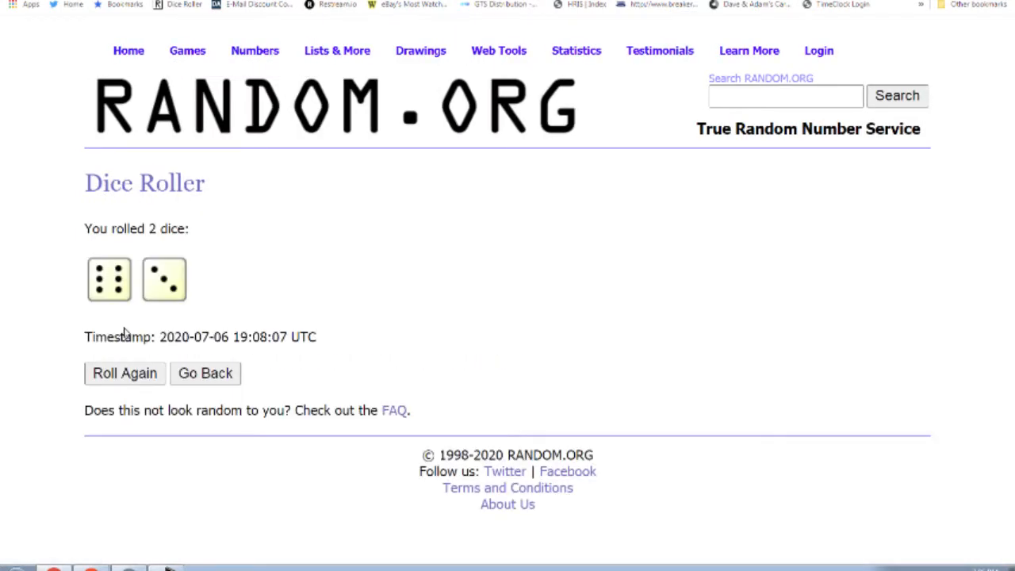
click(337, 51)
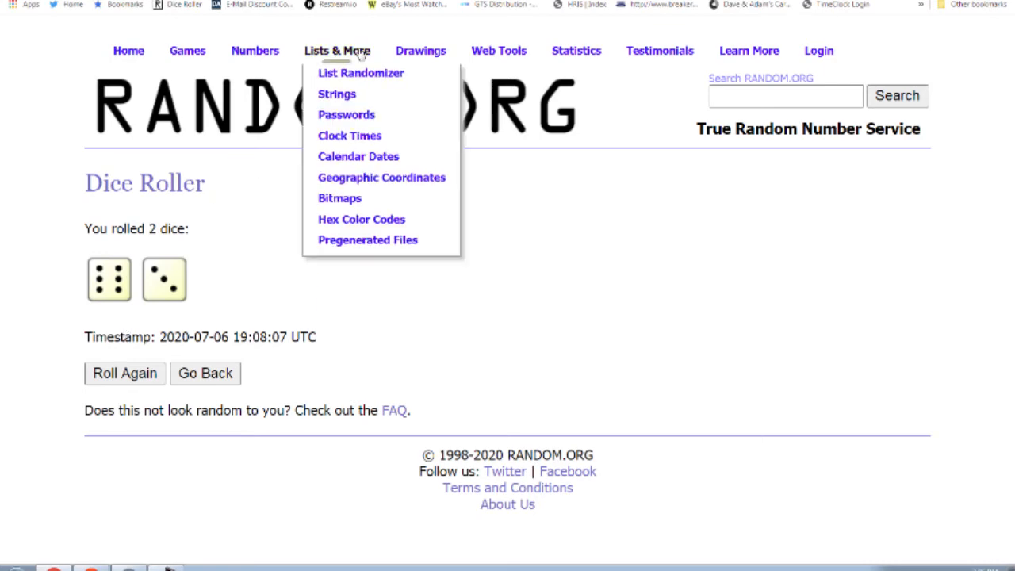
click(360, 73)
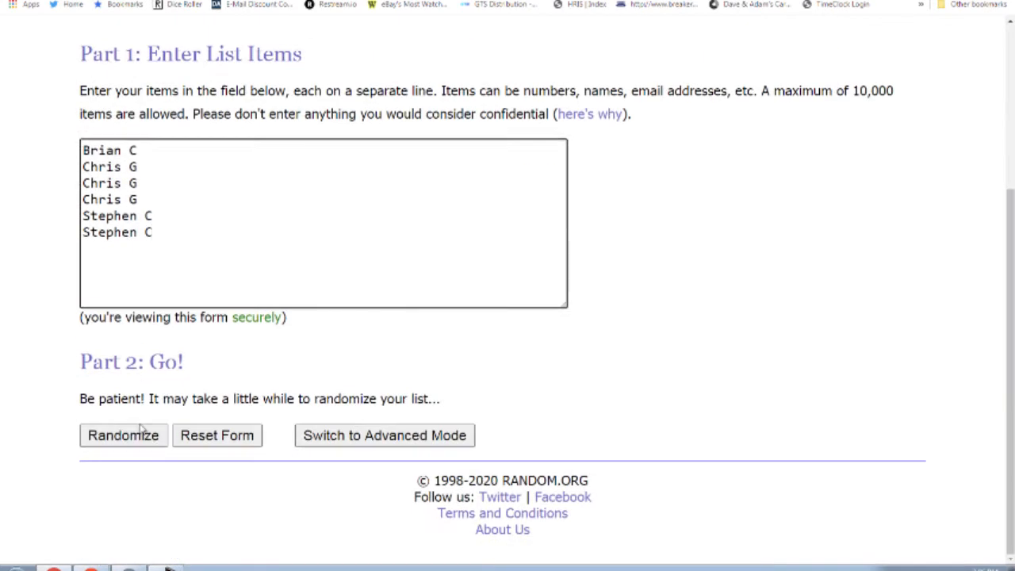
click(123, 435)
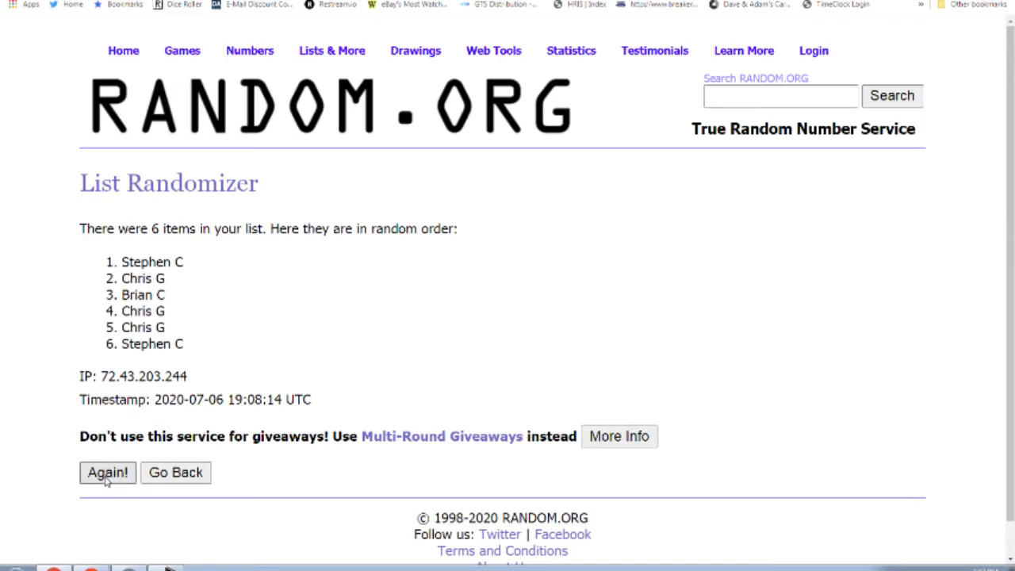
click(107, 472)
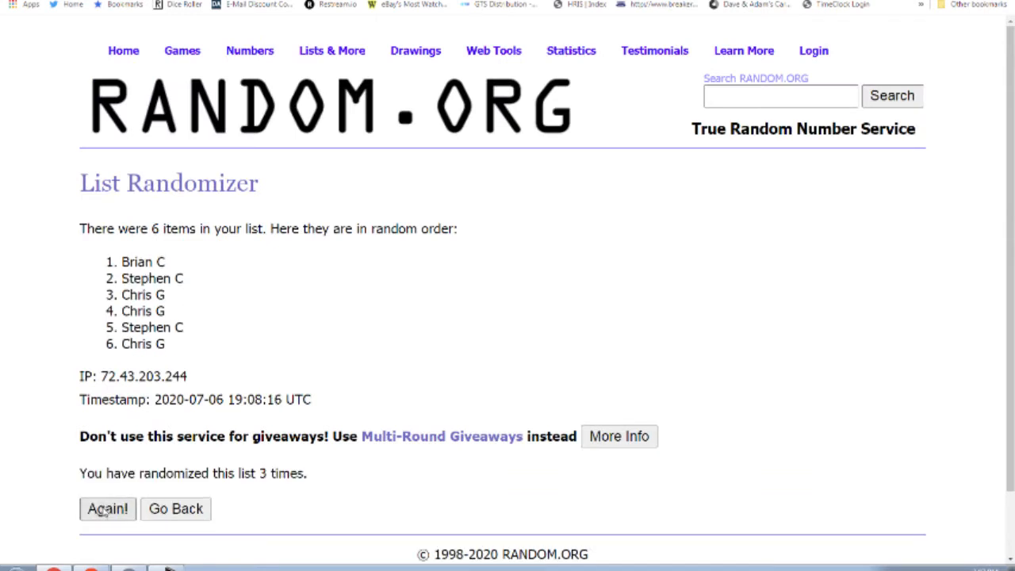
click(107, 509)
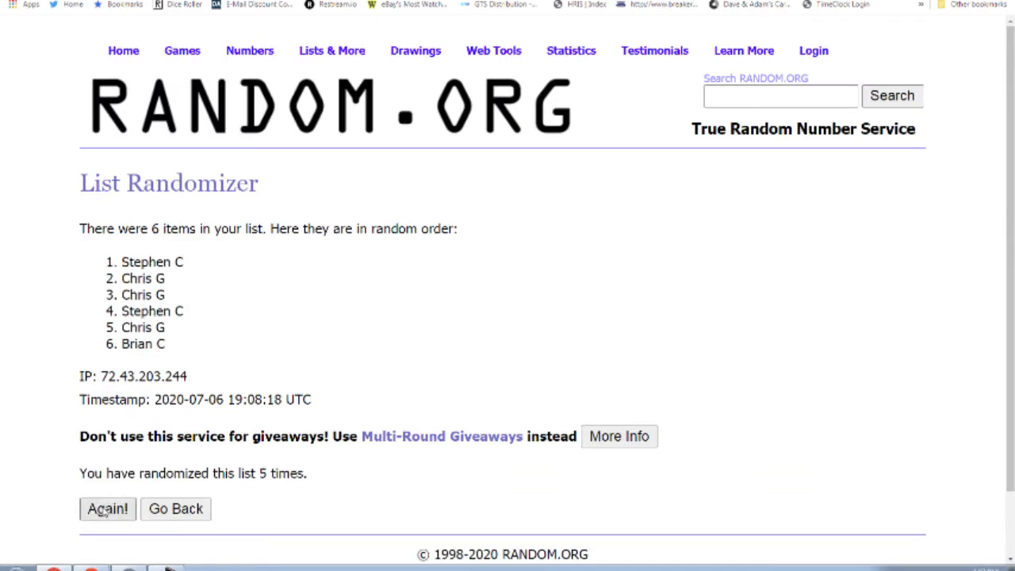
click(107, 508)
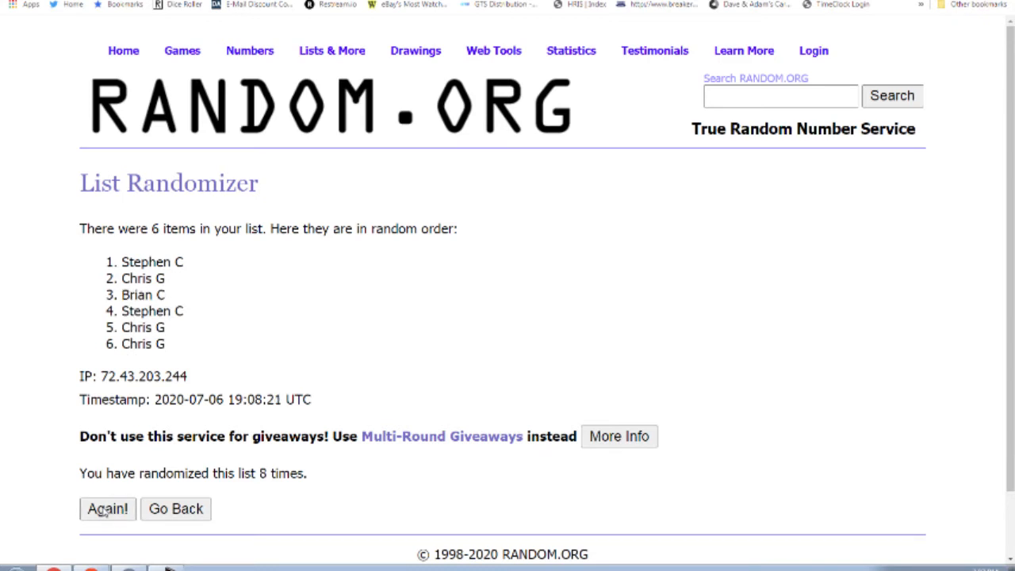
click(107, 508)
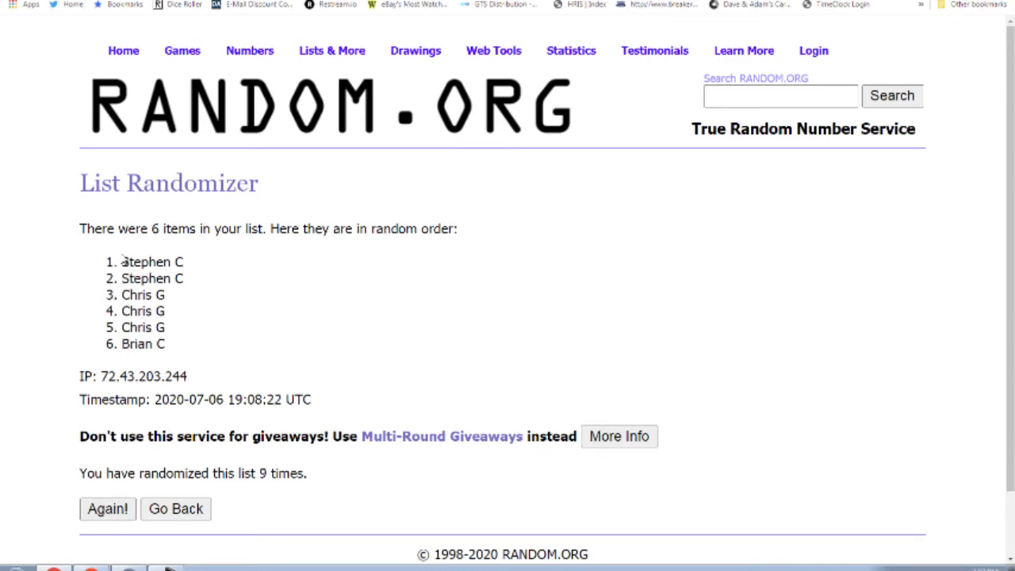
drag(122, 262, 167, 344)
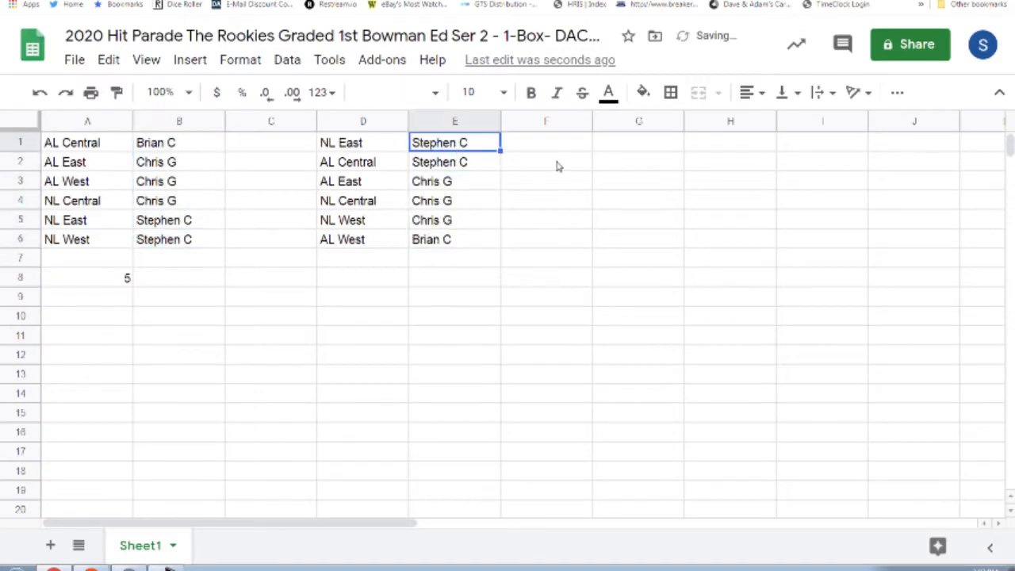
click(454, 181)
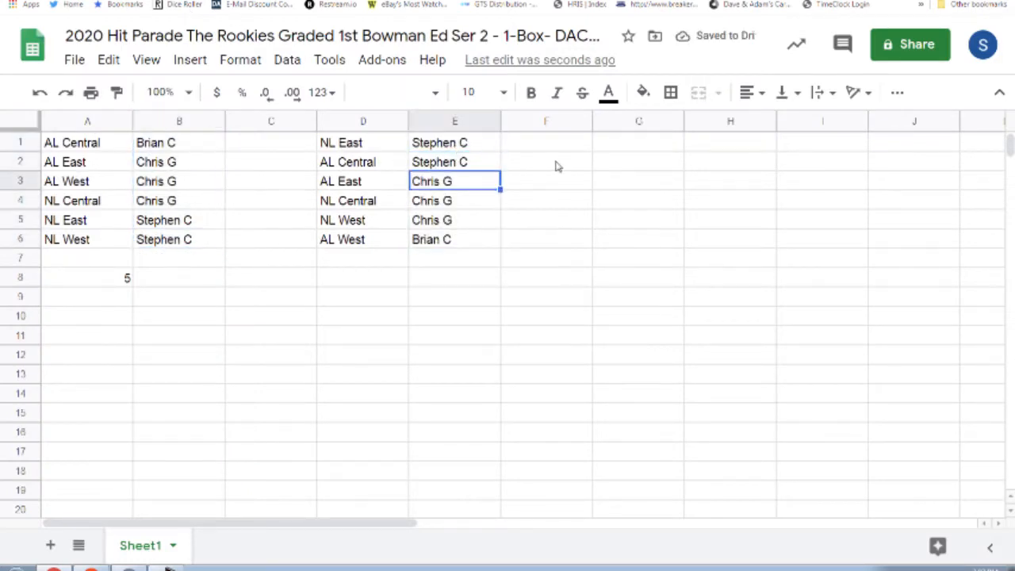
click(455, 200)
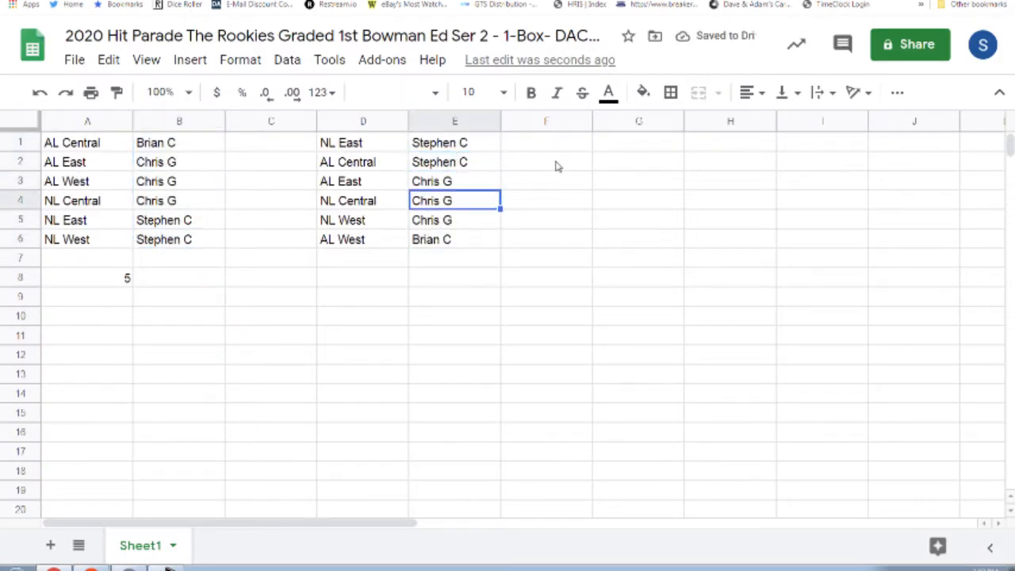
click(454, 239)
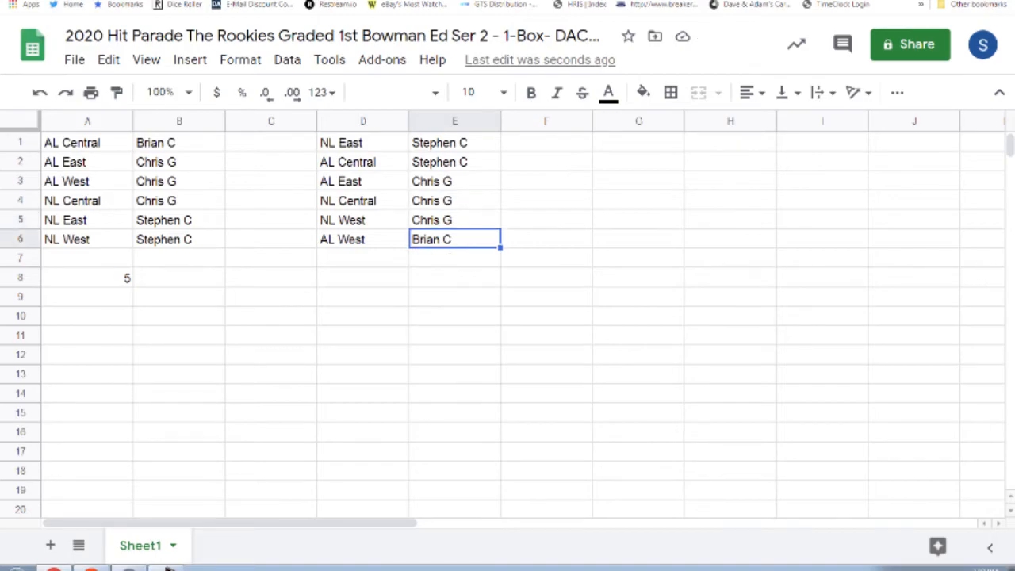